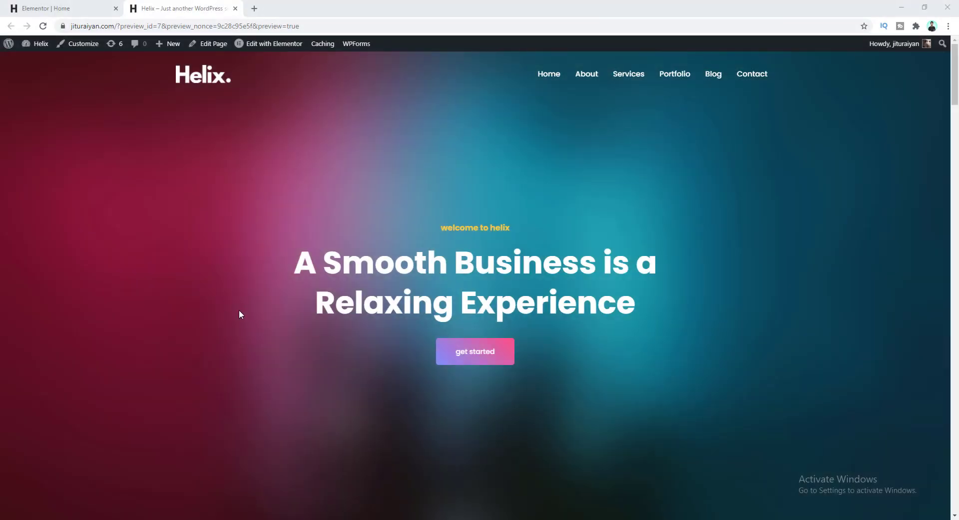
mouse_move(244, 300)
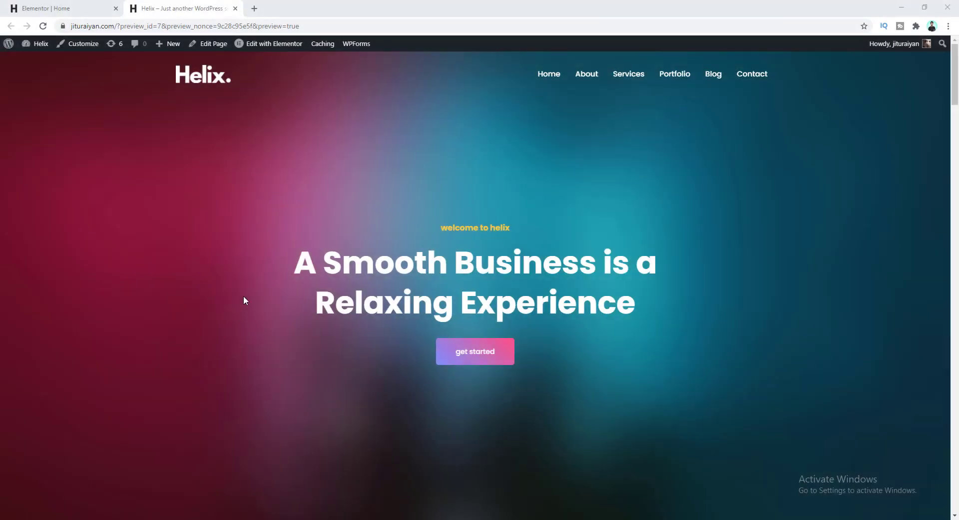
mouse_move(258, 327)
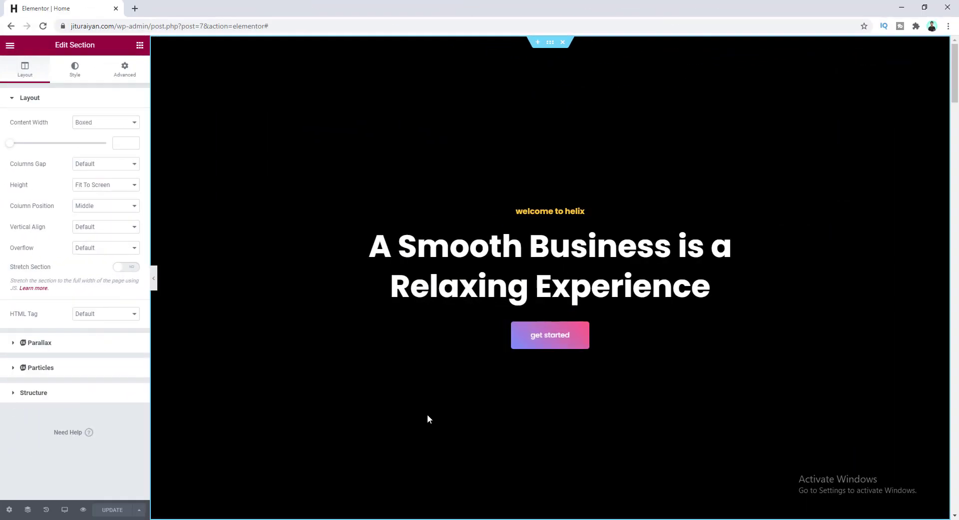
mouse_move(452, 408)
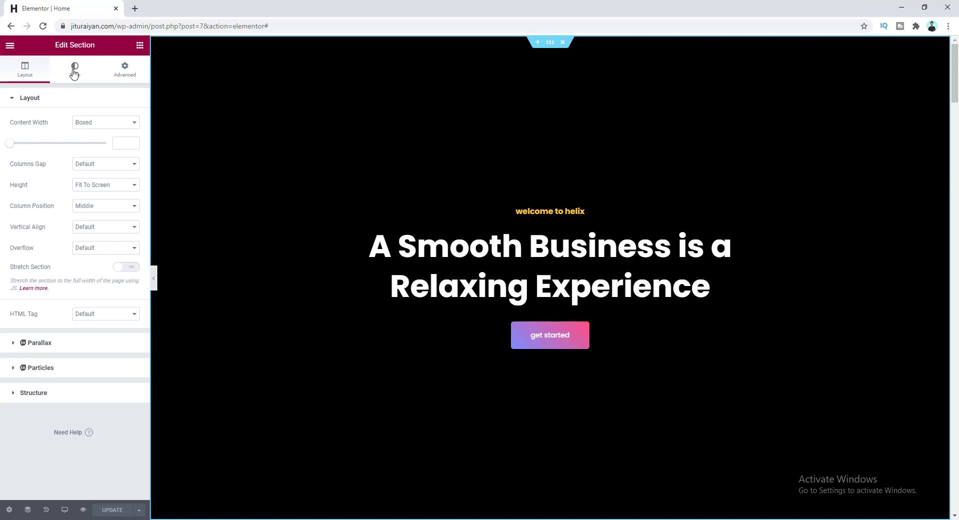
- Replace the black background colour with the neon skyscraper photo from the media library
left_click(74, 69)
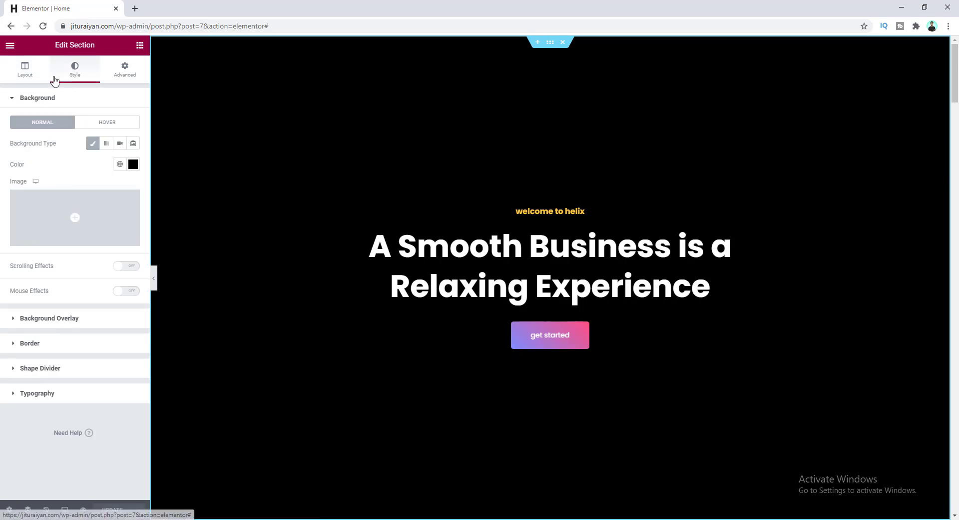
mouse_move(93, 143)
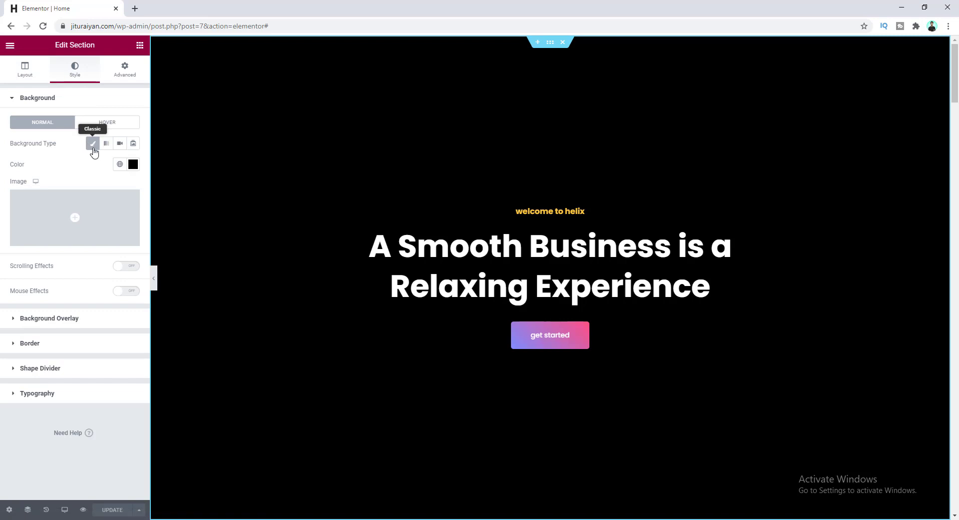
mouse_move(133, 165)
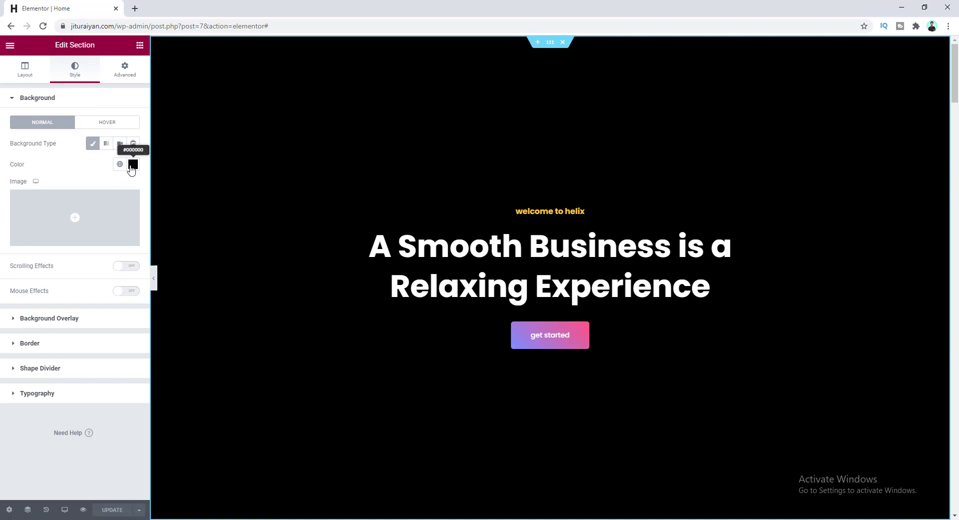
mouse_move(214, 188)
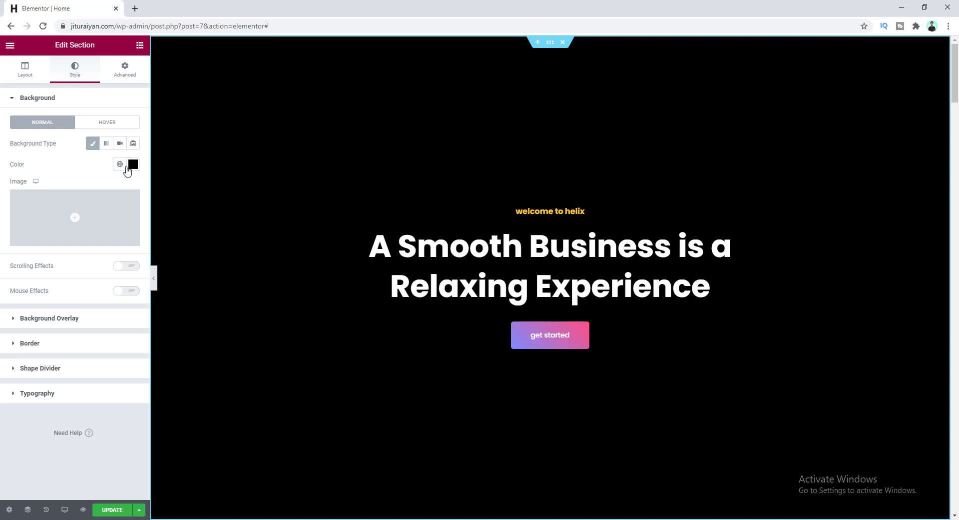
left_click(133, 164)
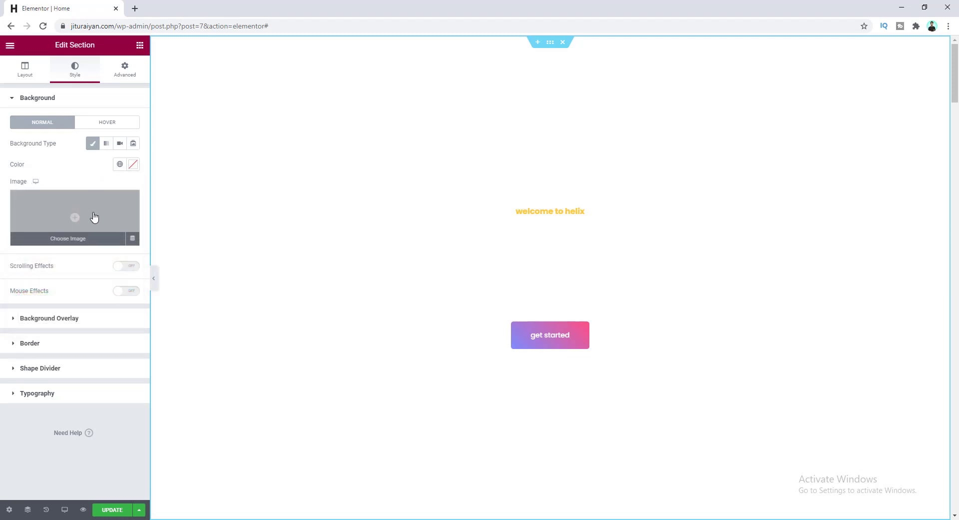
left_click(68, 239)
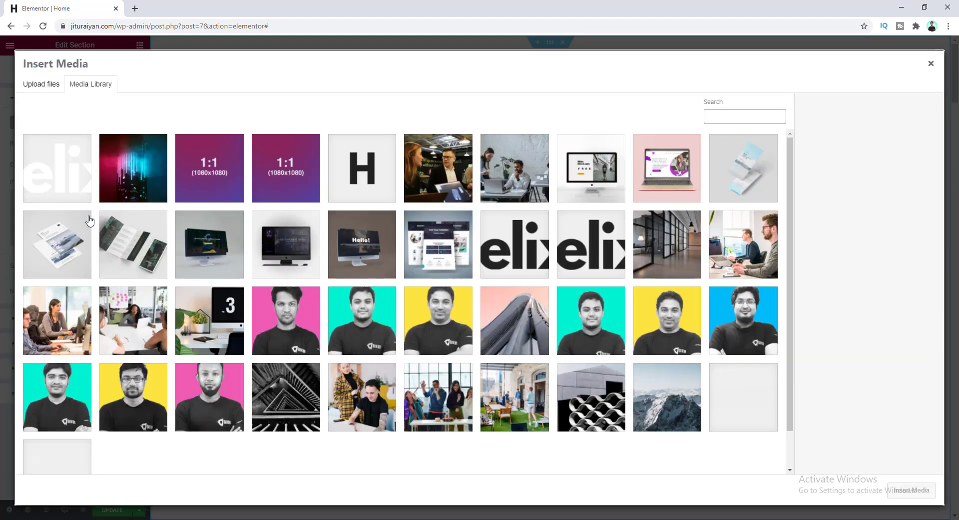
left_click(133, 167)
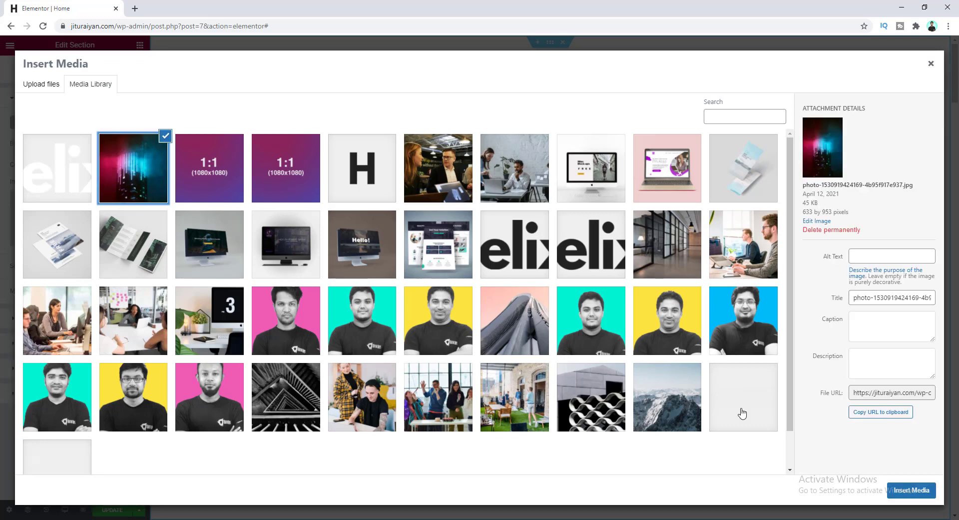
left_click(911, 490)
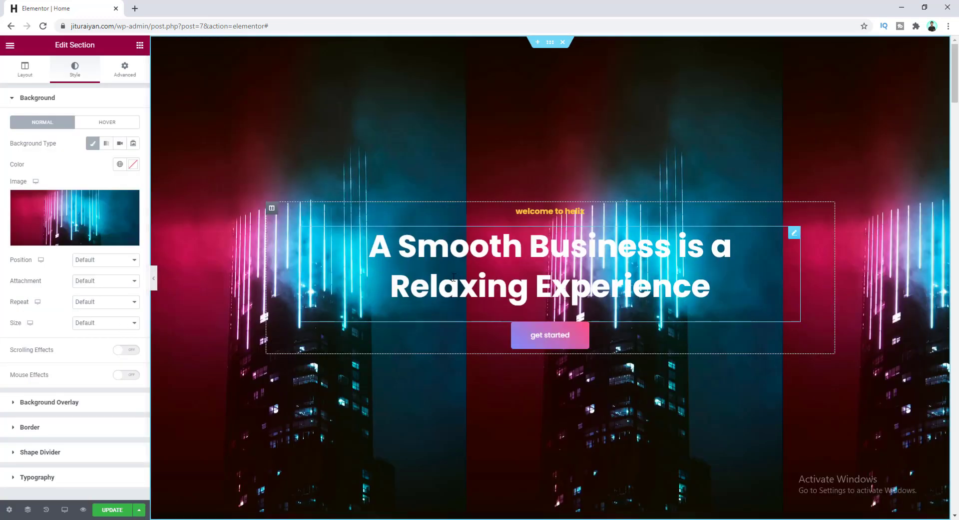
- Set the background image size to Cover and position to Center Center
left_click(105, 323)
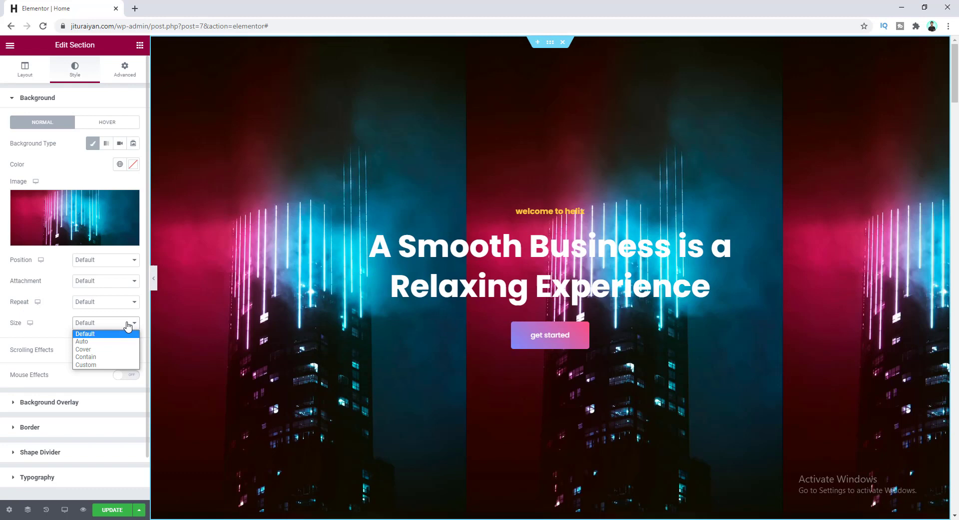
left_click(84, 349)
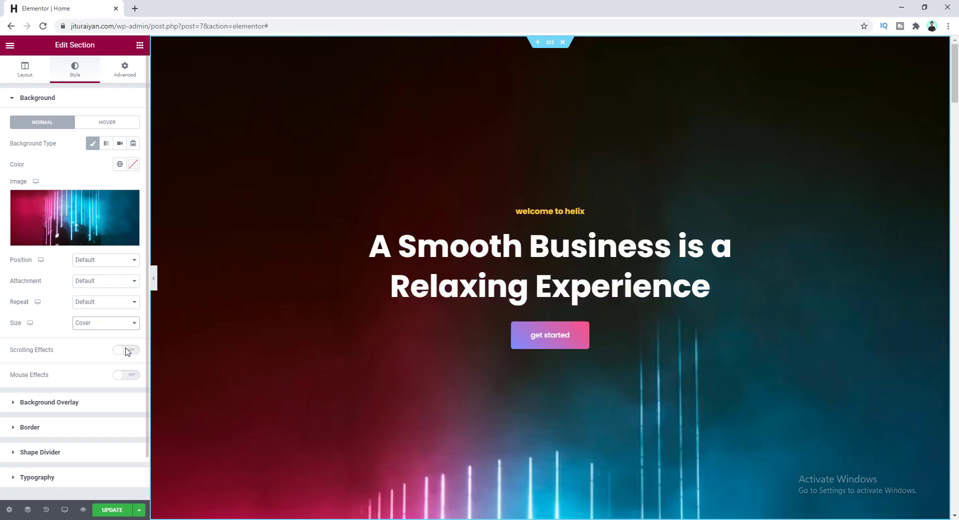
left_click(104, 259)
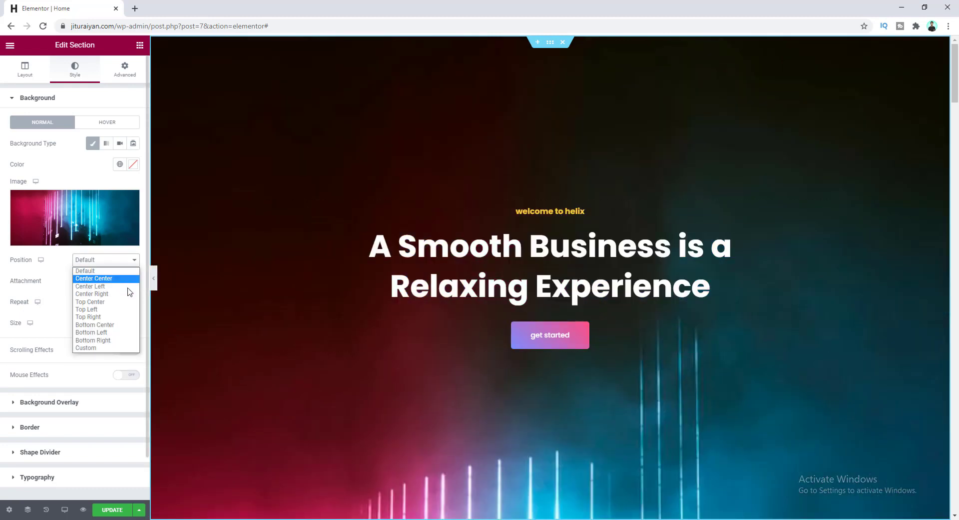
left_click(93, 278)
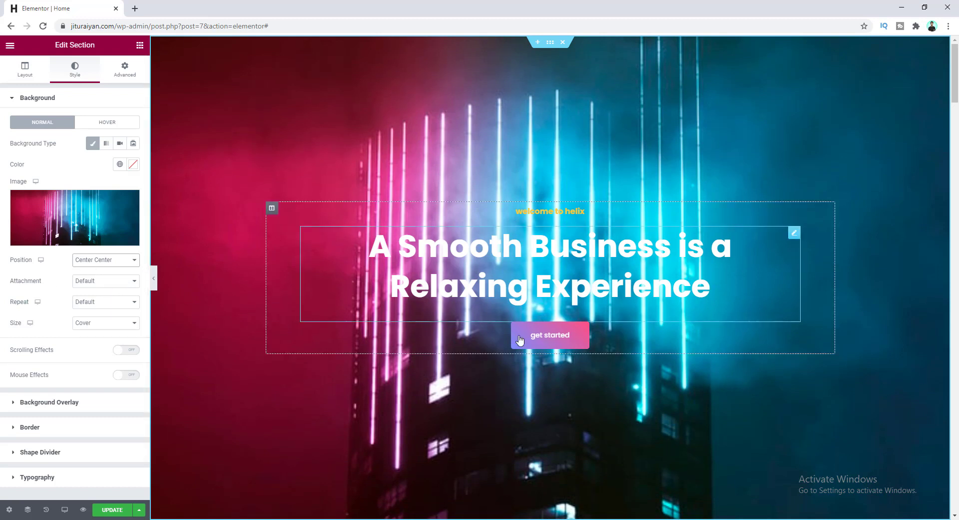
mouse_move(381, 300)
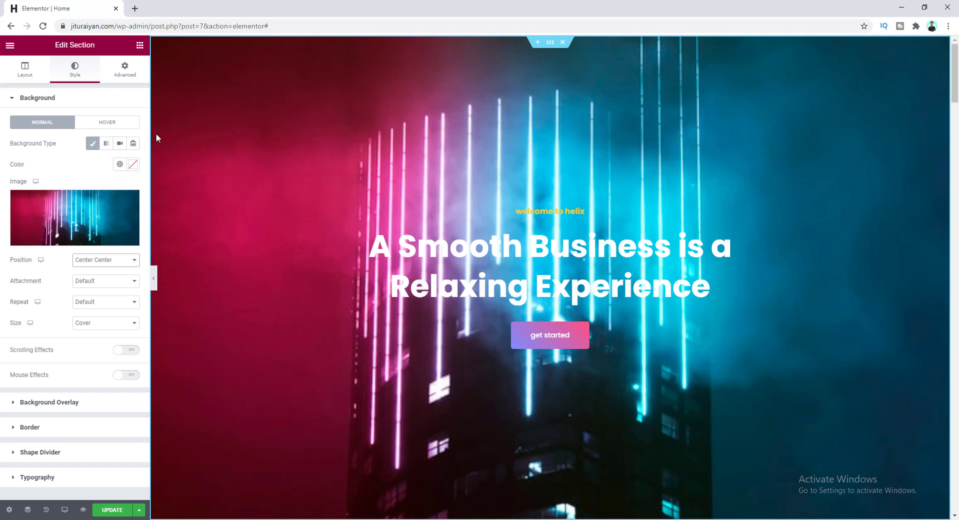
left_click(125, 68)
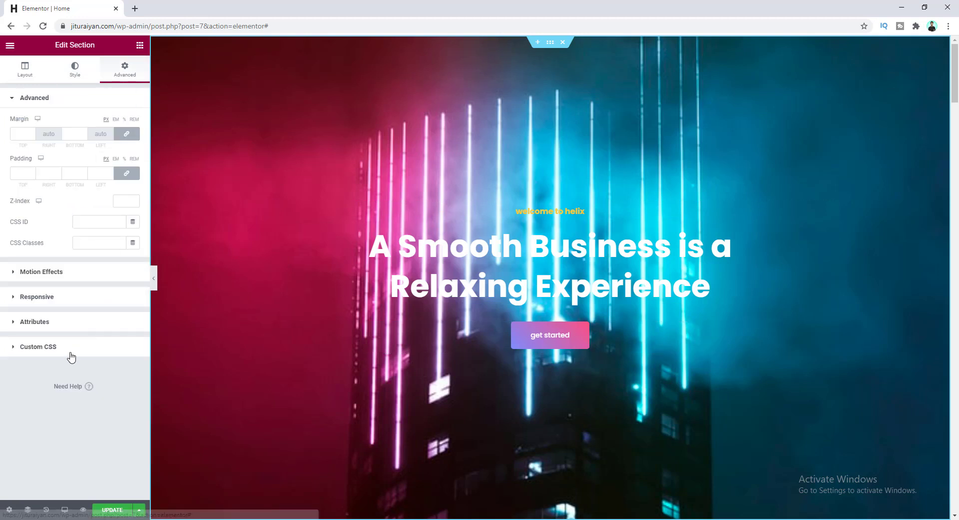
- Expand the Custom CSS panel under Advanced to add the 50px backdrop blur rule
left_click(36, 345)
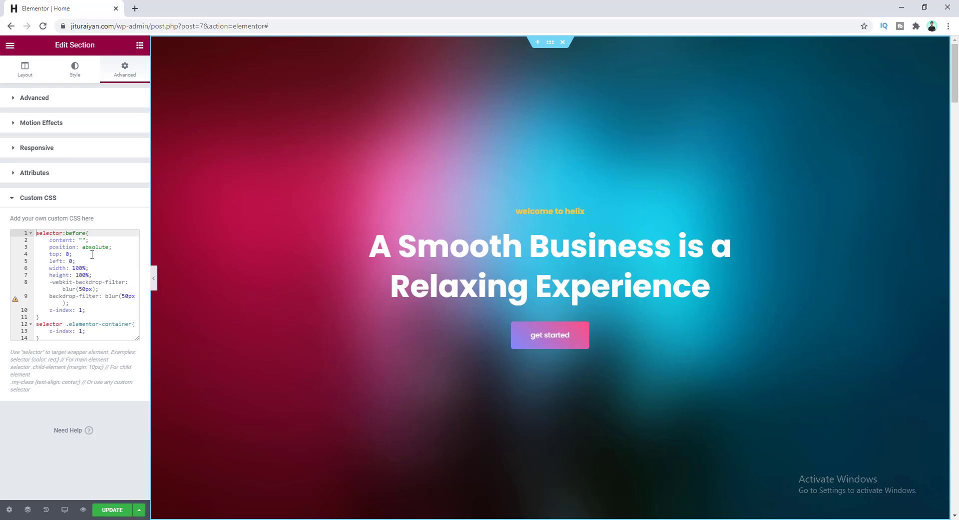
- Add a dark background overlay colour and set its opacity to 0.3
left_click(74, 68)
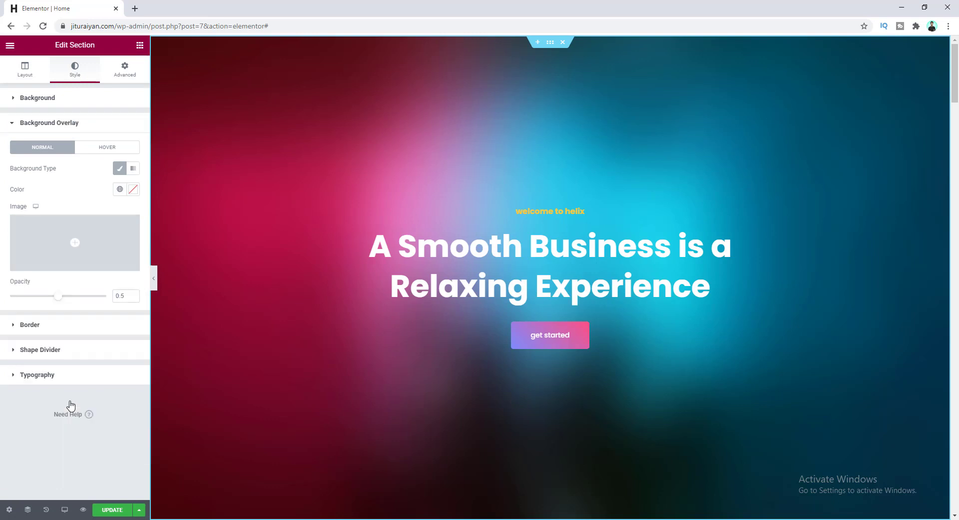
mouse_move(327, 87)
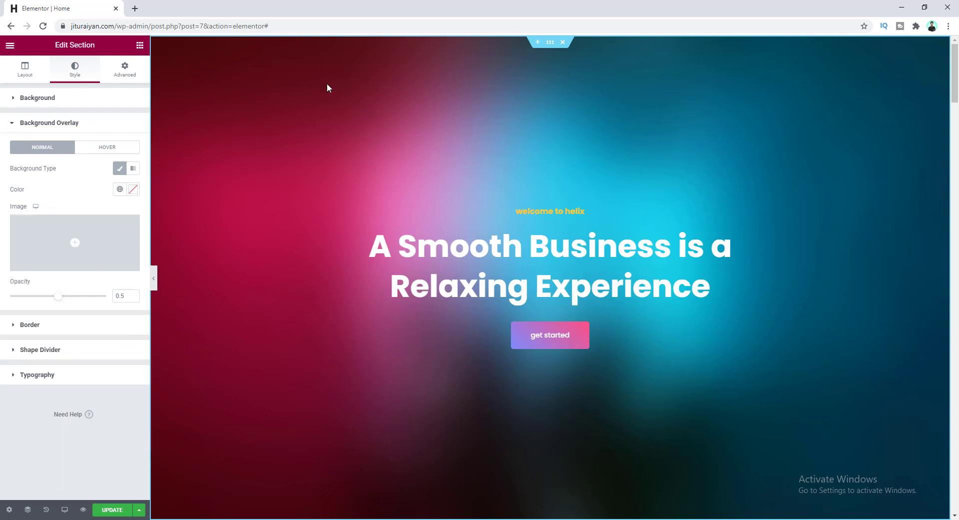
mouse_move(354, 141)
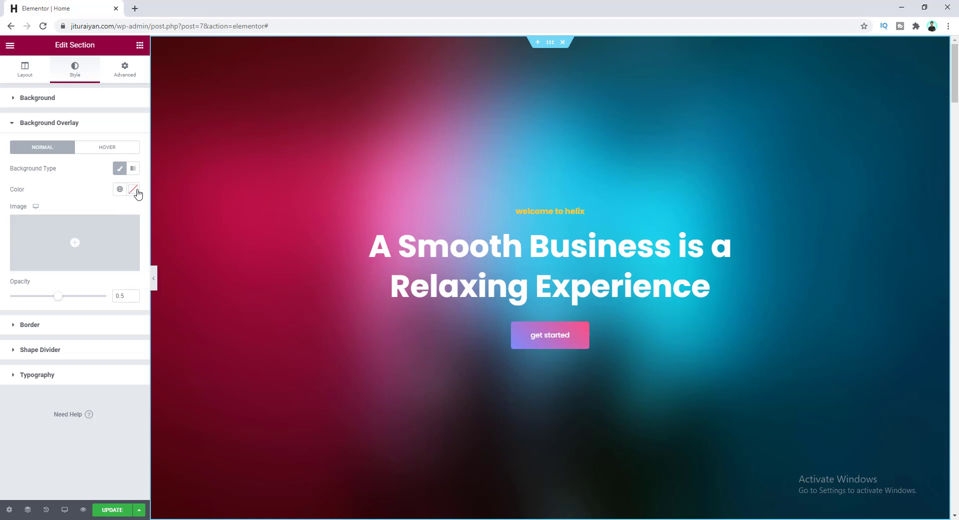
left_click(133, 188)
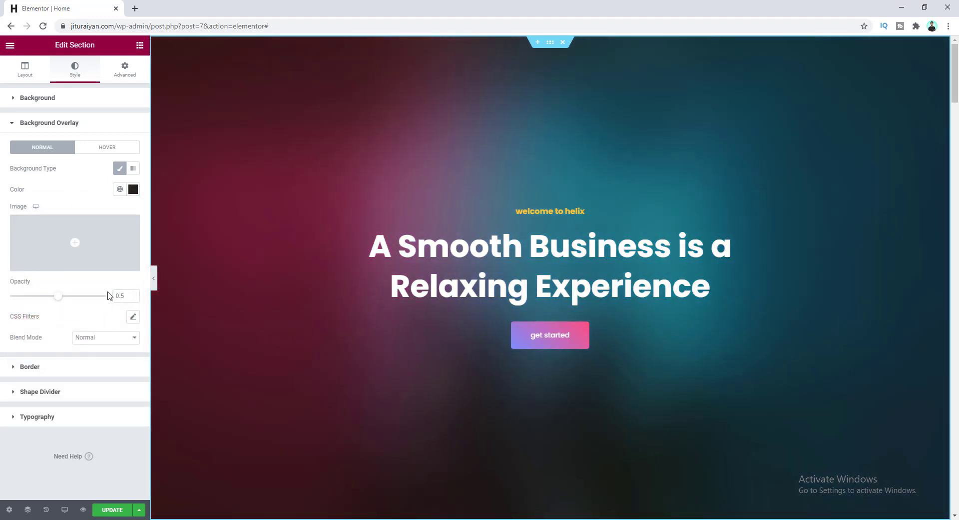
mouse_move(168, 313)
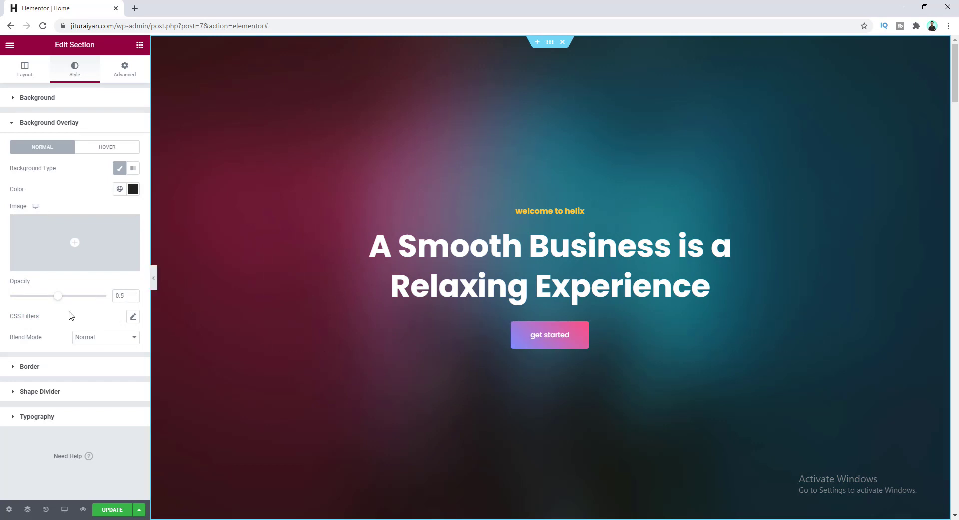
left_click_drag(58, 296, 42, 296)
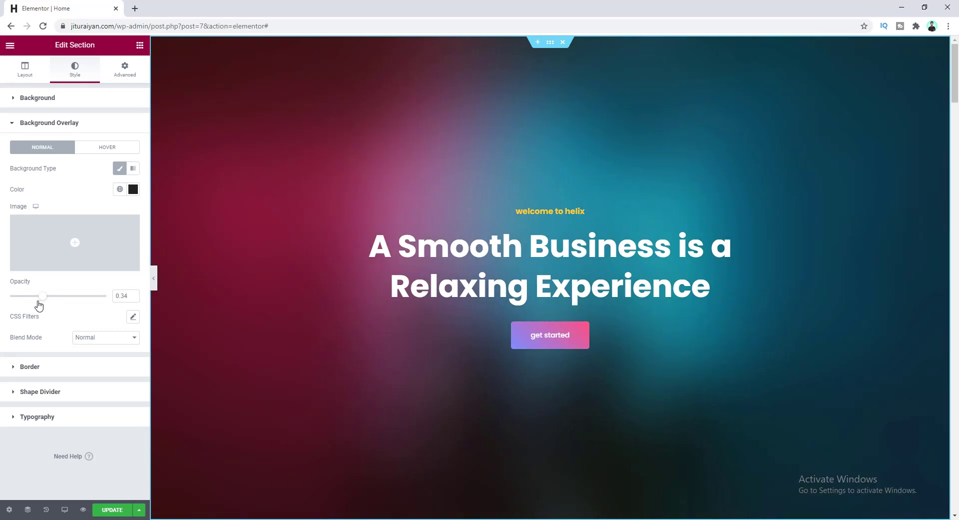
left_click_drag(42, 296, 40, 296)
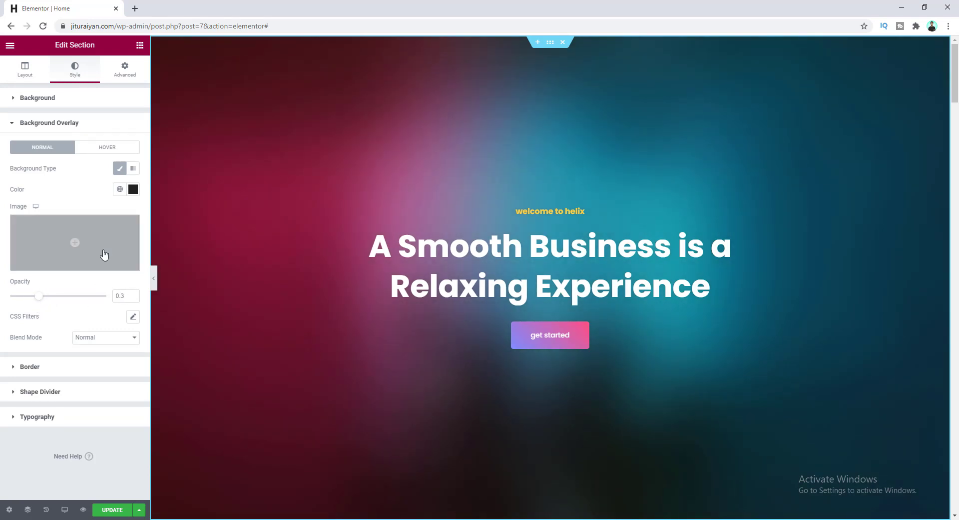
mouse_move(141, 297)
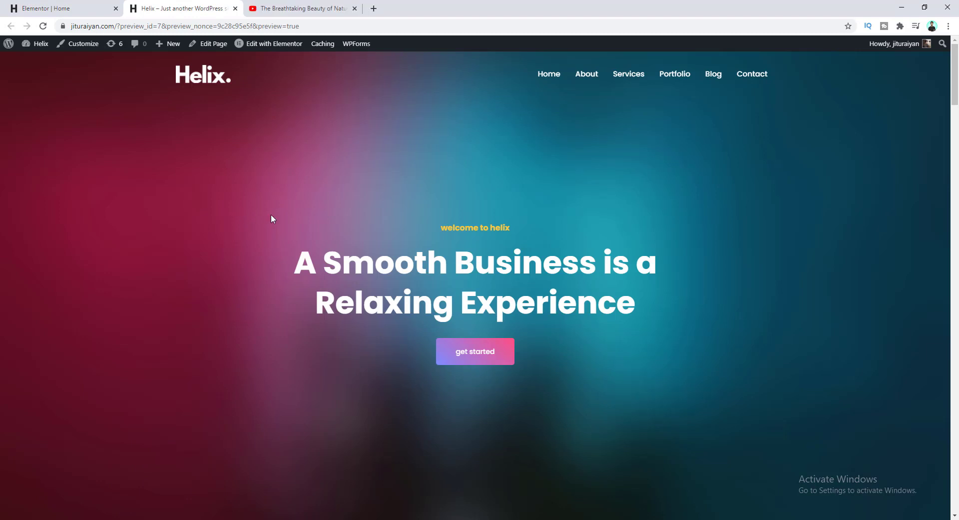
mouse_move(270, 251)
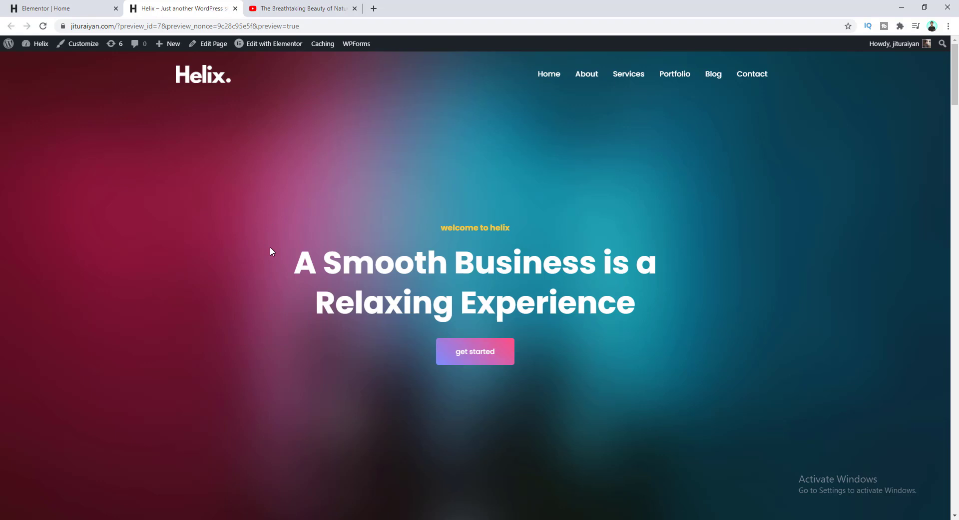
- Switch from the live page preview to the YouTube nature video tab
left_click(300, 9)
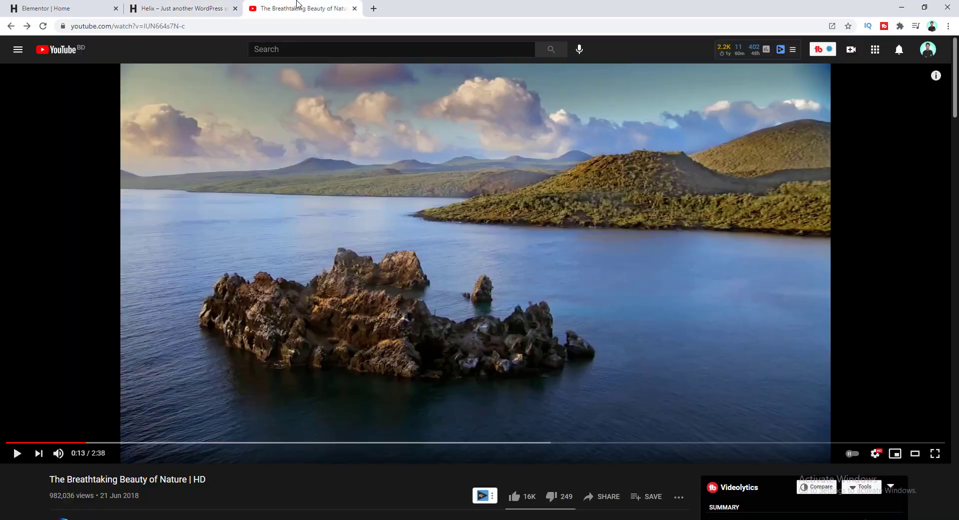
mouse_move(244, 208)
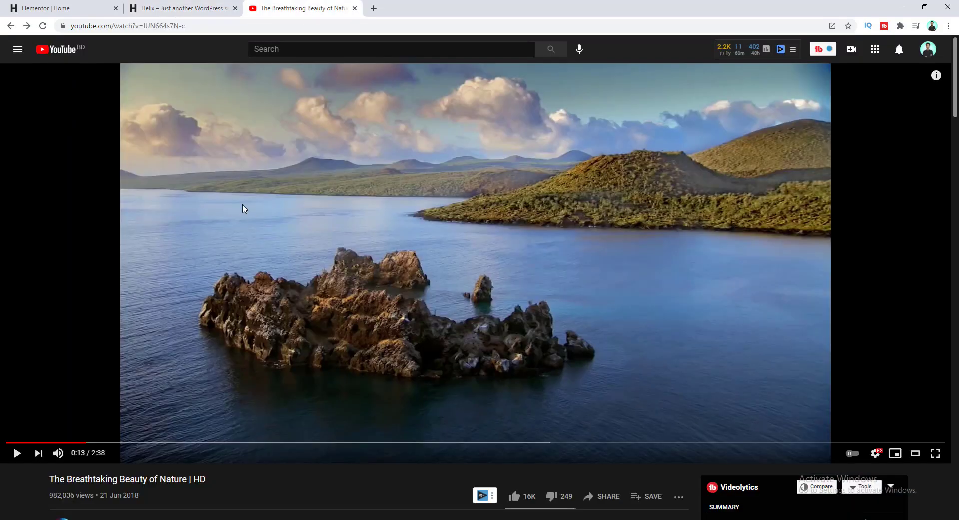
- Select the nature video's URL and return to the Elementor editor
left_click(126, 26)
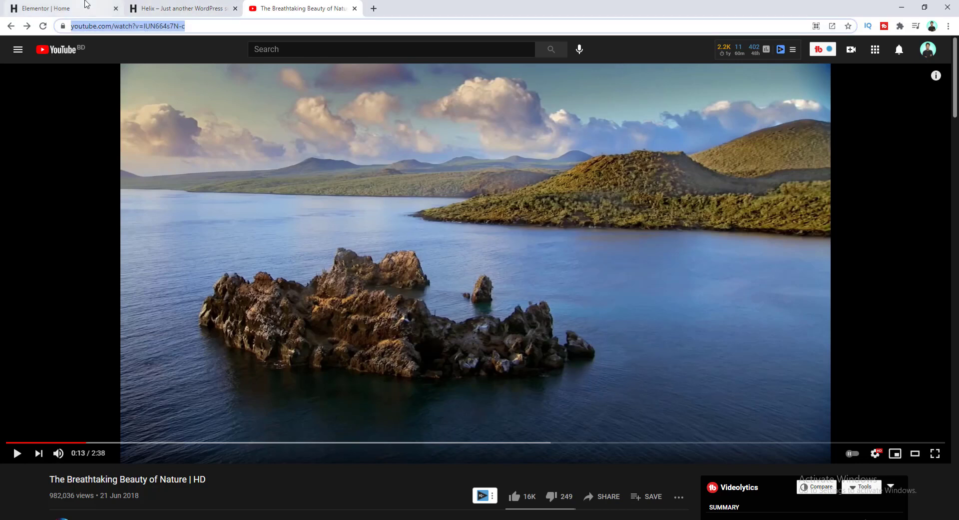
left_click(61, 8)
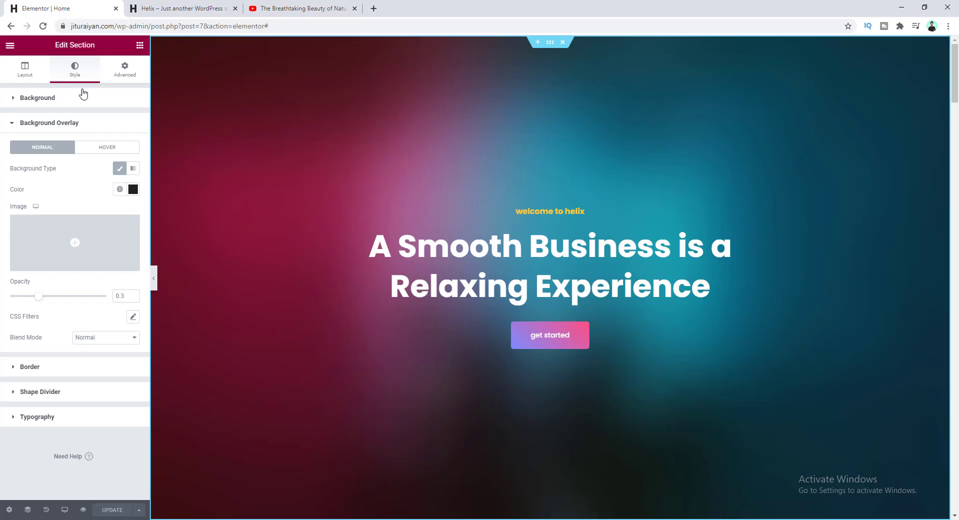
- Set the hero section's Background Type to Video, revealing the Video Link field
left_click(38, 98)
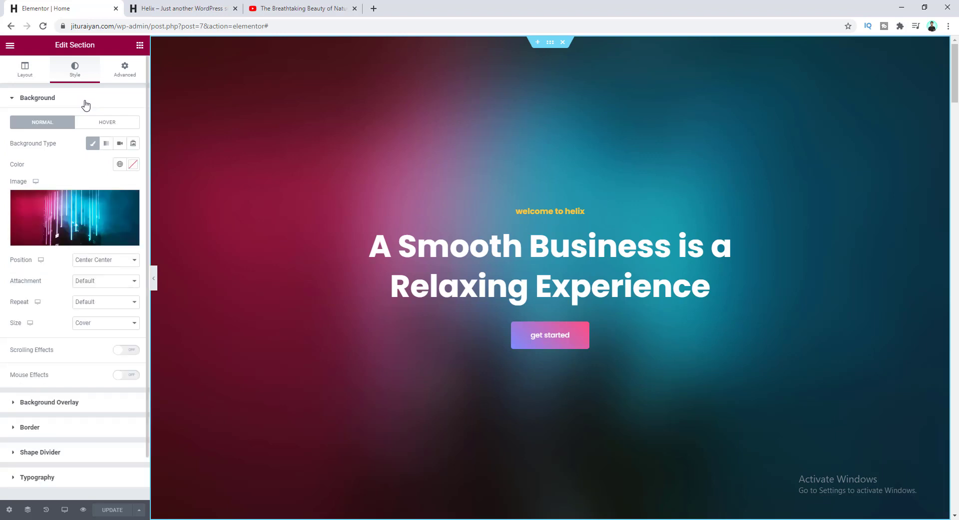
mouse_move(120, 143)
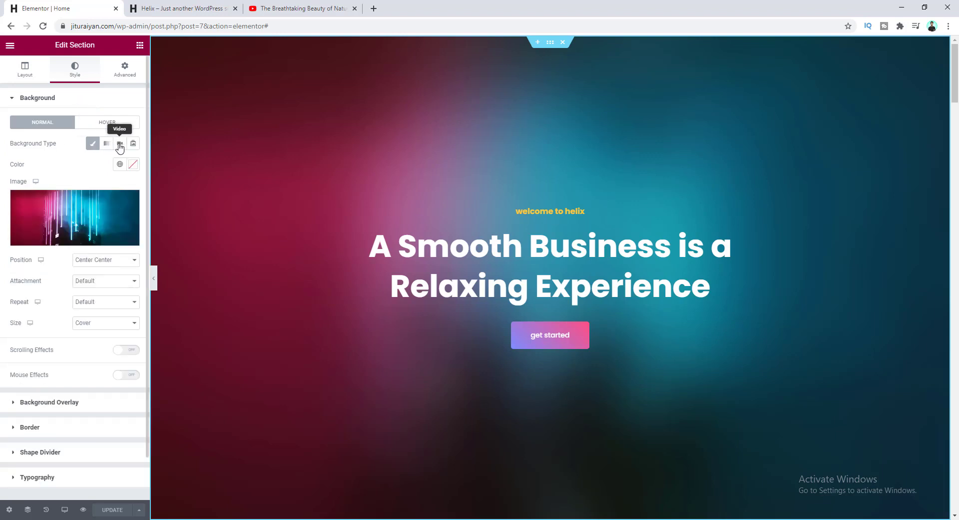
left_click(120, 144)
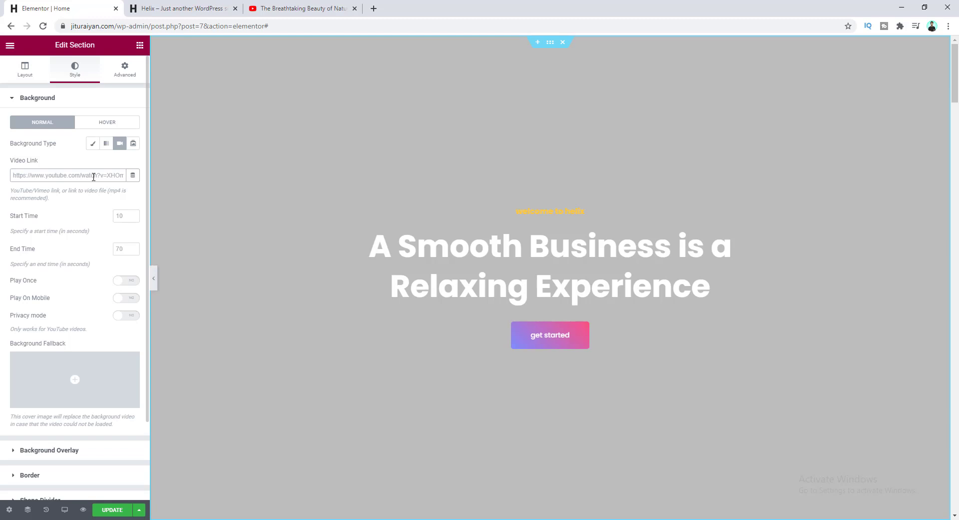